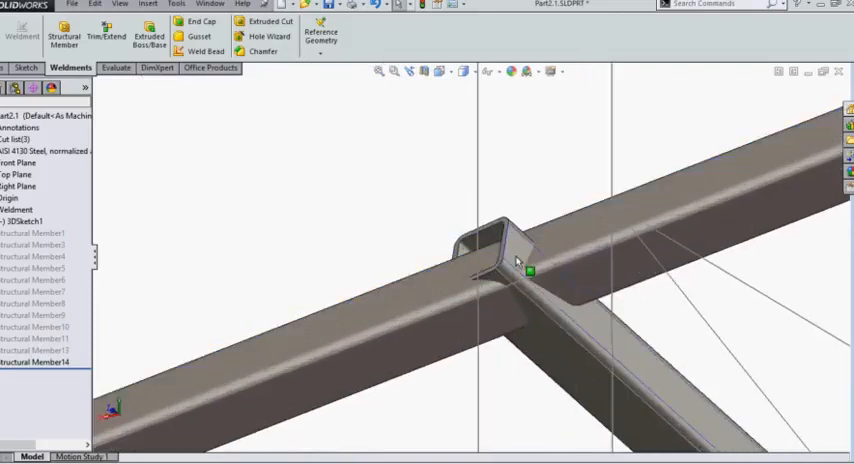
{"action": "mouse_move", "coordinate": [529, 271]}
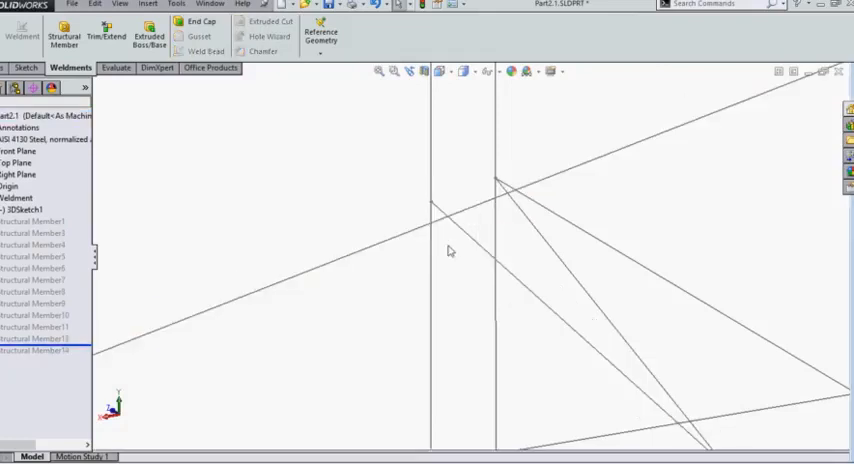
{"action": "left_click", "coordinate": [25, 209]}
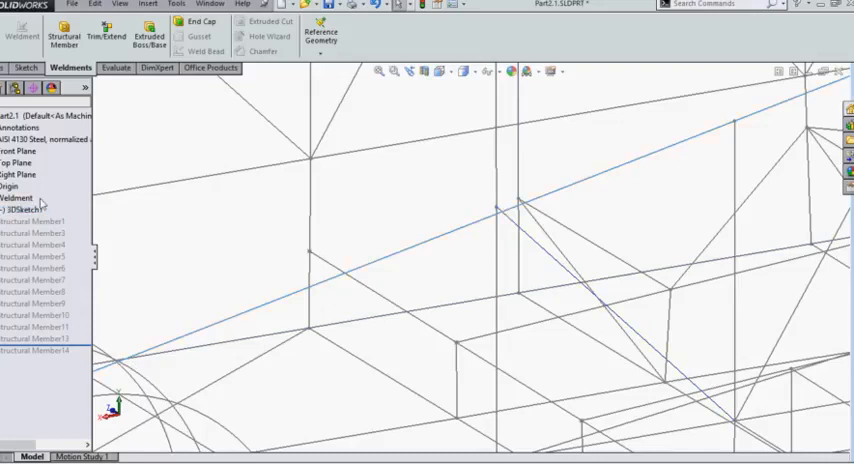
- Right-click 3DSketch1 in the tree to bring up its editing options
{"action": "right_click", "coordinate": [20, 209]}
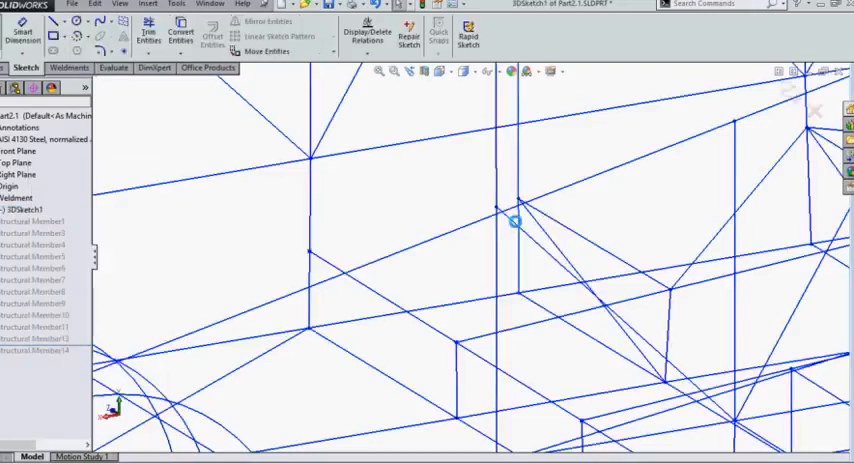
{"action": "mouse_move", "coordinate": [148, 33]}
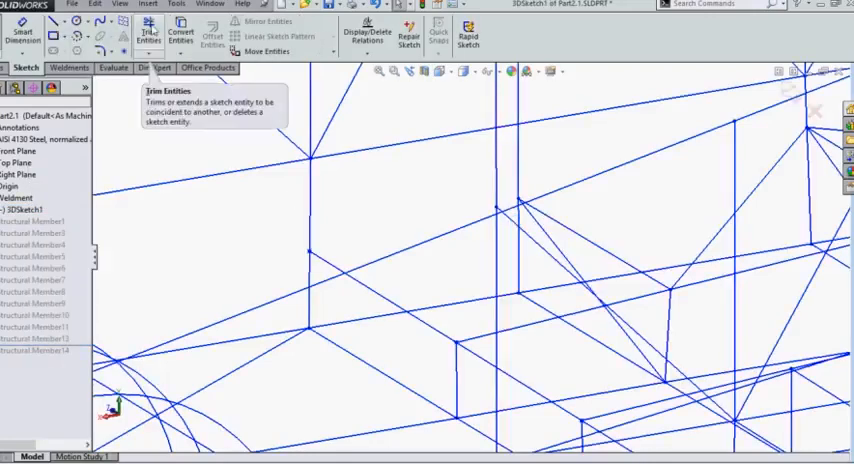
{"action": "mouse_move", "coordinate": [605, 197]}
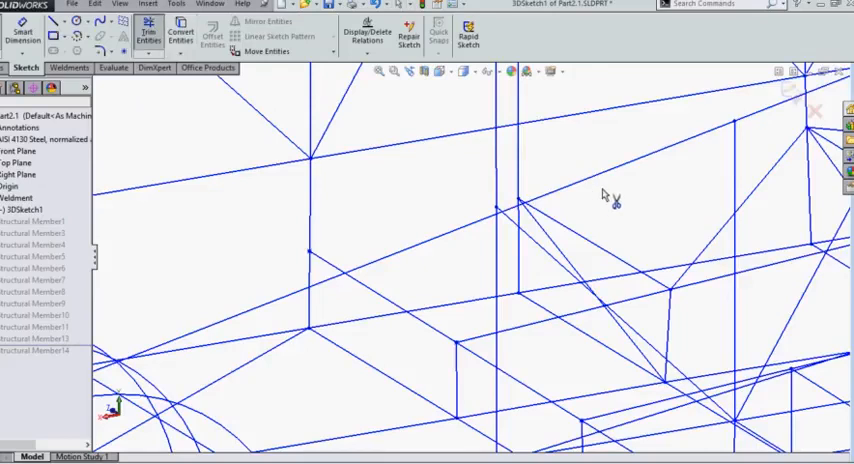
{"action": "mouse_move", "coordinate": [610, 185]}
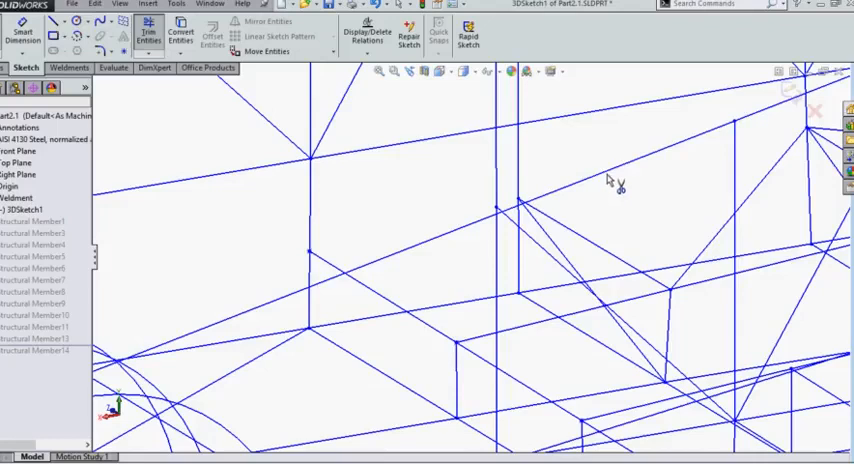
{"action": "mouse_move", "coordinate": [610, 180]}
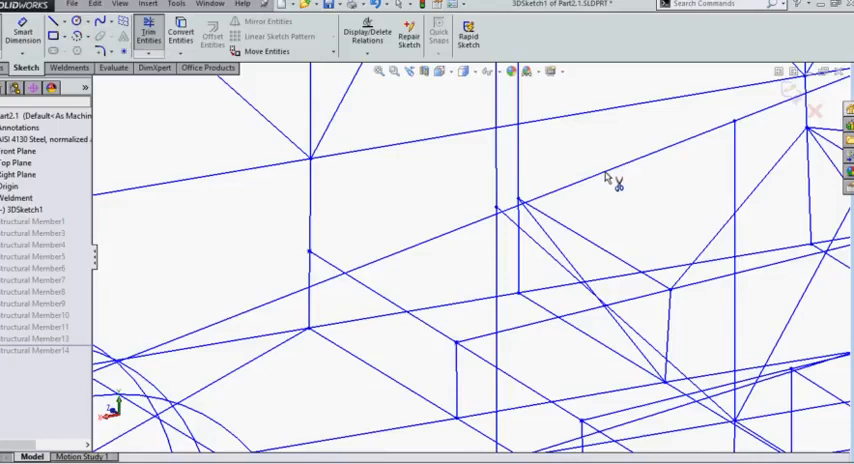
{"action": "mouse_move", "coordinate": [607, 186]}
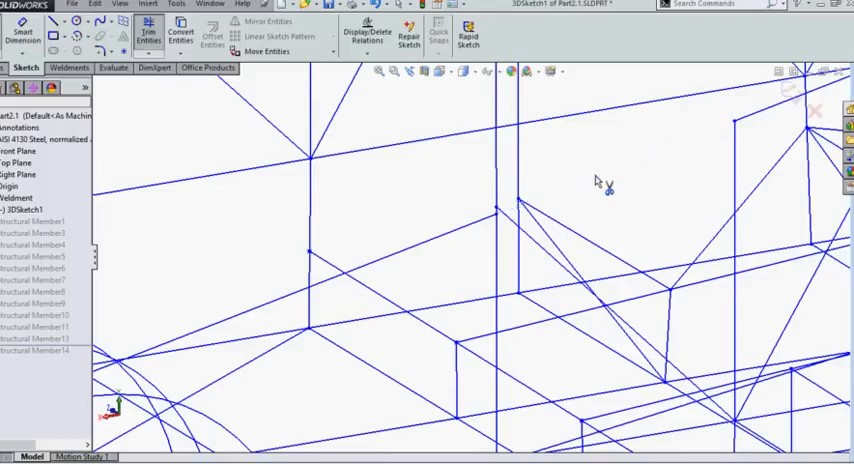
{"action": "mouse_move", "coordinate": [420, 250]}
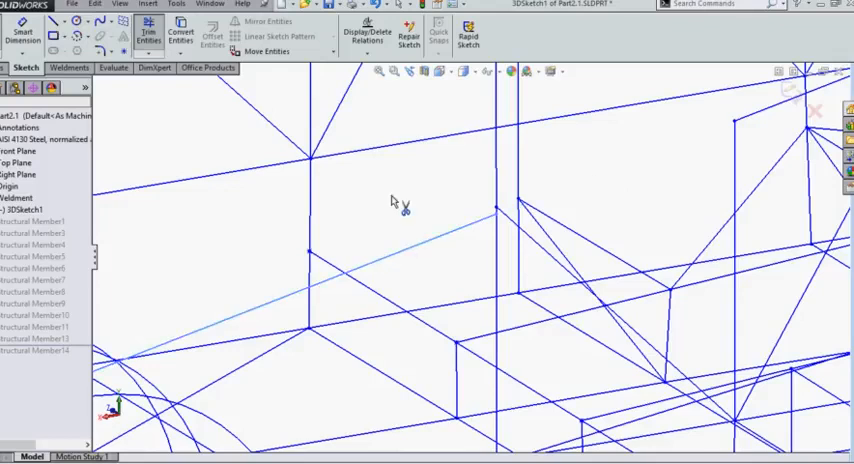
{"action": "mouse_move", "coordinate": [290, 150]}
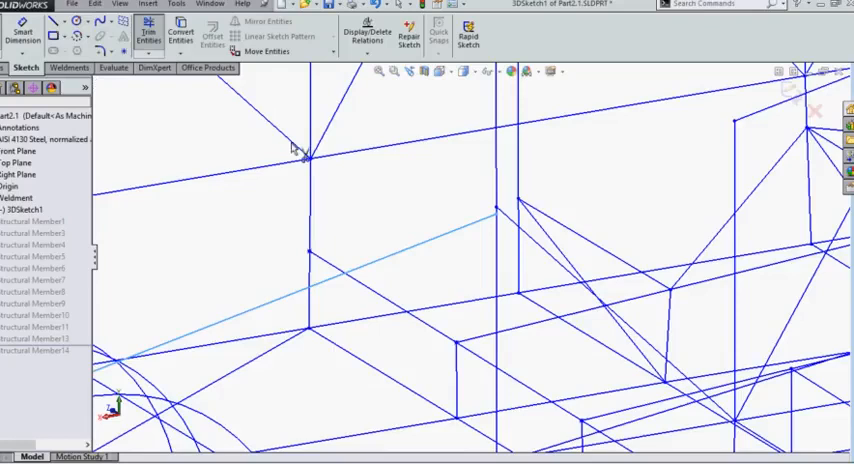
{"action": "mouse_move", "coordinate": [432, 235]}
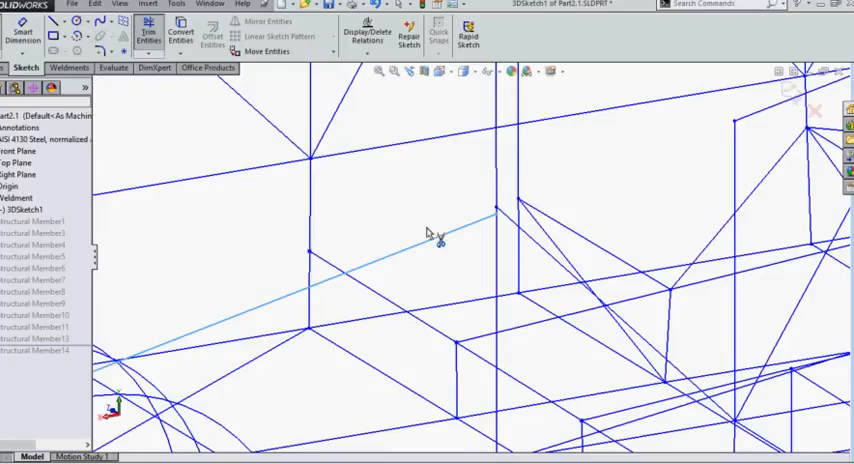
{"action": "mouse_move", "coordinate": [446, 276]}
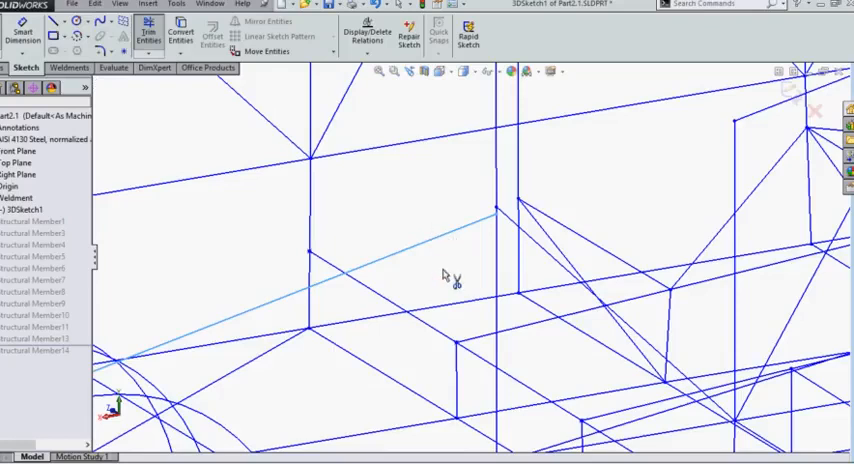
{"action": "mouse_move", "coordinate": [645, 167]}
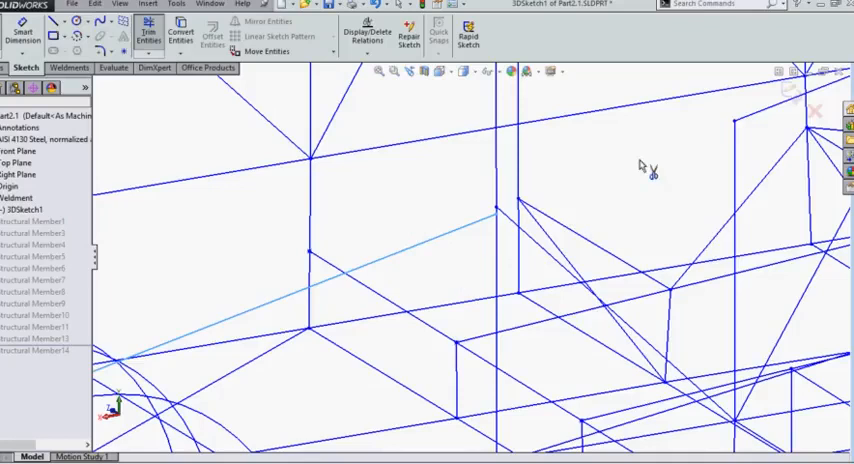
{"action": "mouse_move", "coordinate": [515, 217]}
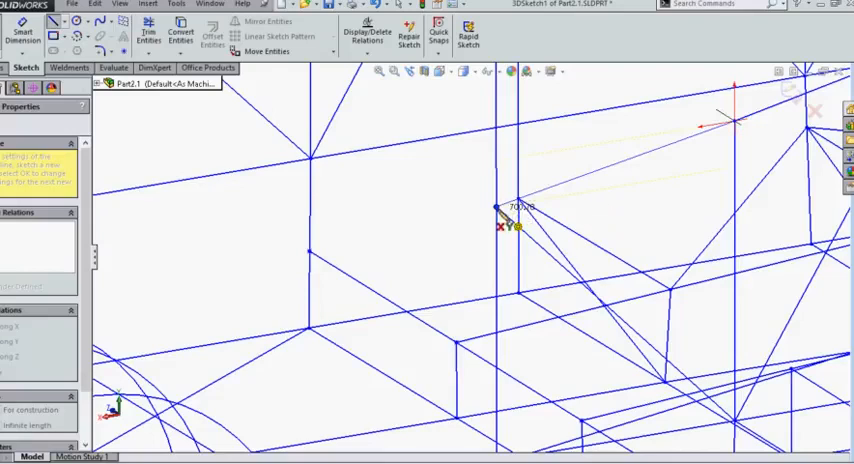
{"action": "mouse_move", "coordinate": [180, 350]}
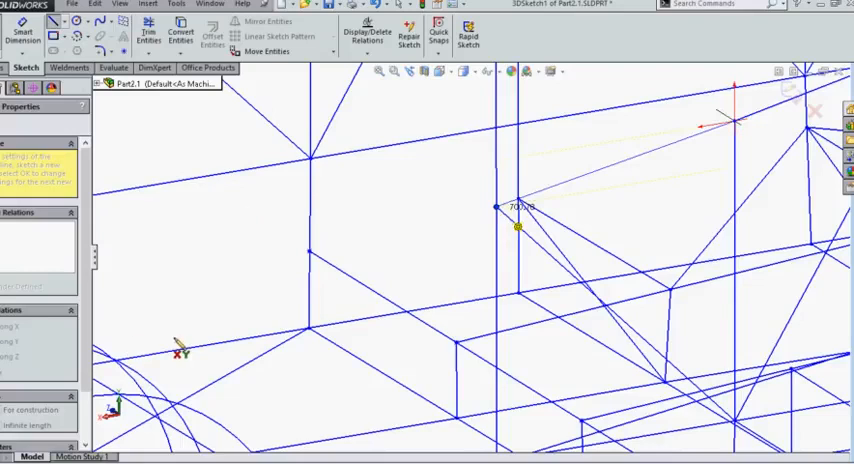
{"action": "mouse_move", "coordinate": [512, 240]}
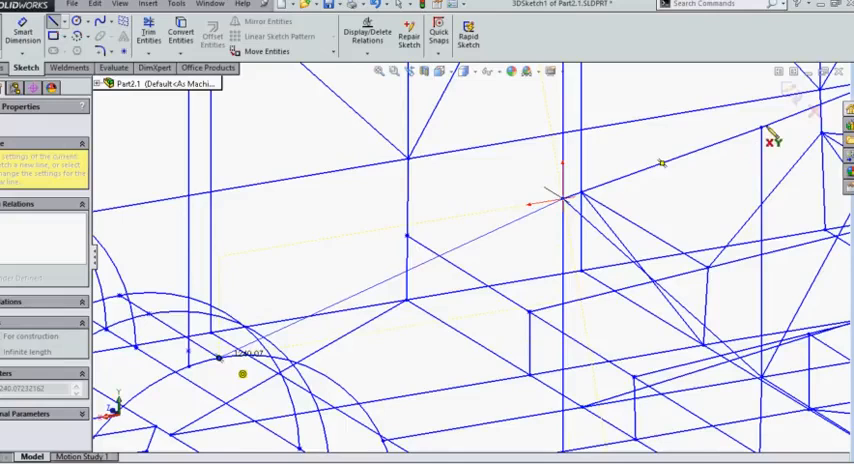
{"action": "mouse_move", "coordinate": [655, 142]}
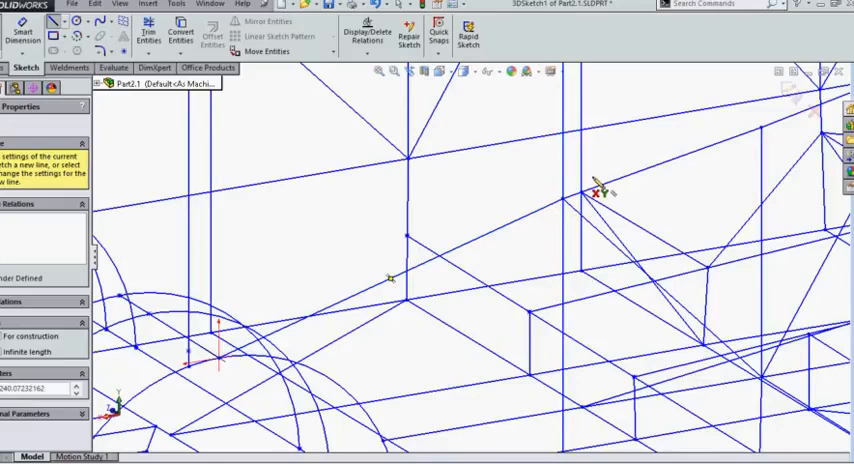
{"action": "mouse_move", "coordinate": [545, 215]}
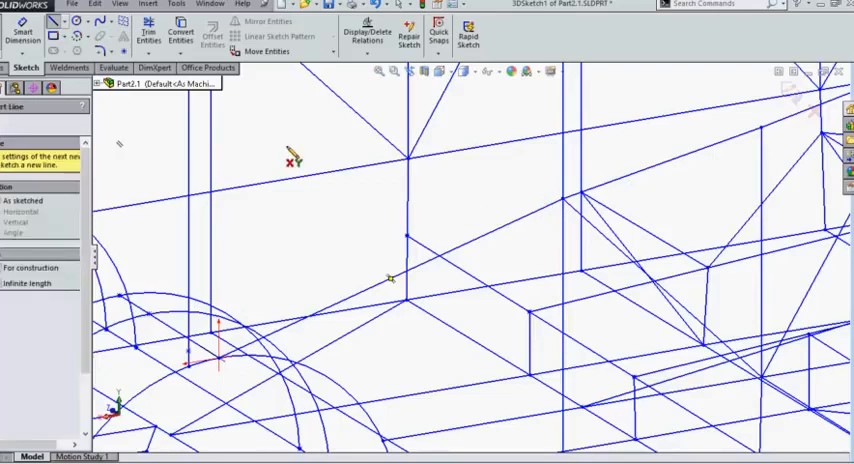
{"action": "mouse_move", "coordinate": [405, 185]}
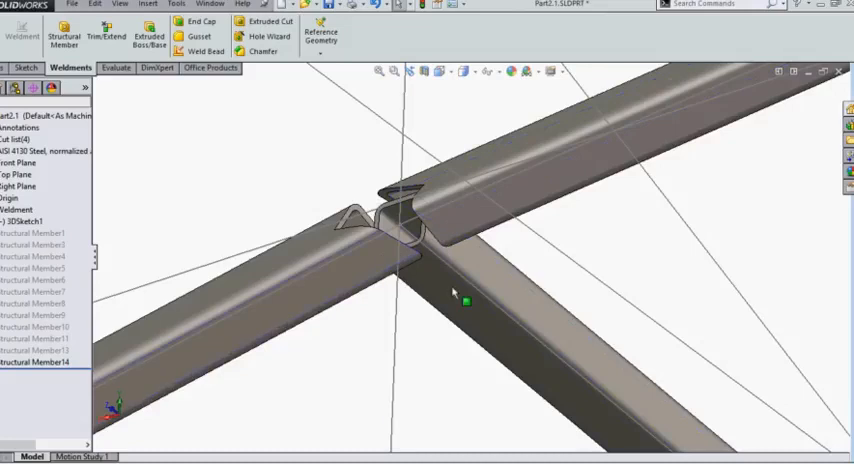
{"action": "mouse_move", "coordinate": [450, 290]}
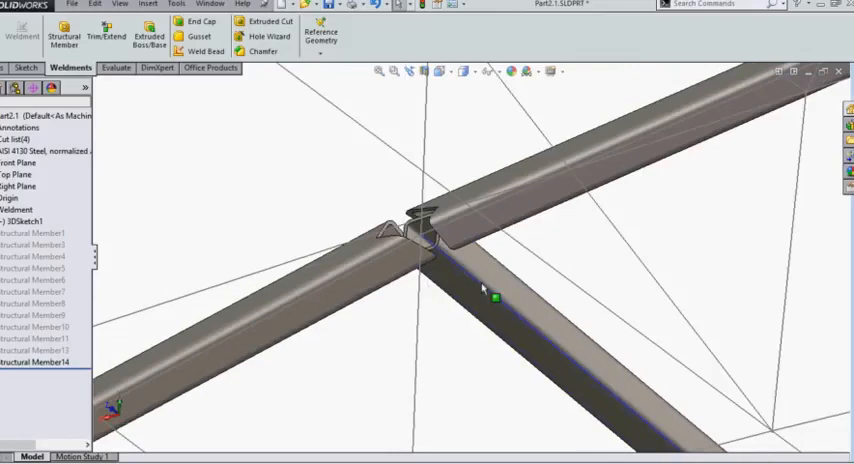
- Begin a new reference sketch on a plane for the horizontal and vertical lines
{"action": "right_click", "coordinate": [30, 362]}
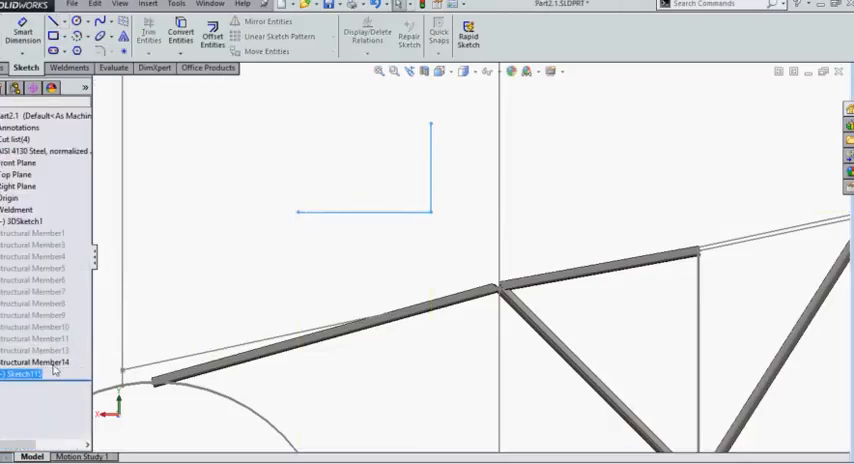
- Move Sketch115 above Structural Member14 in the FeatureManager tree
{"action": "left_click", "coordinate": [30, 362]}
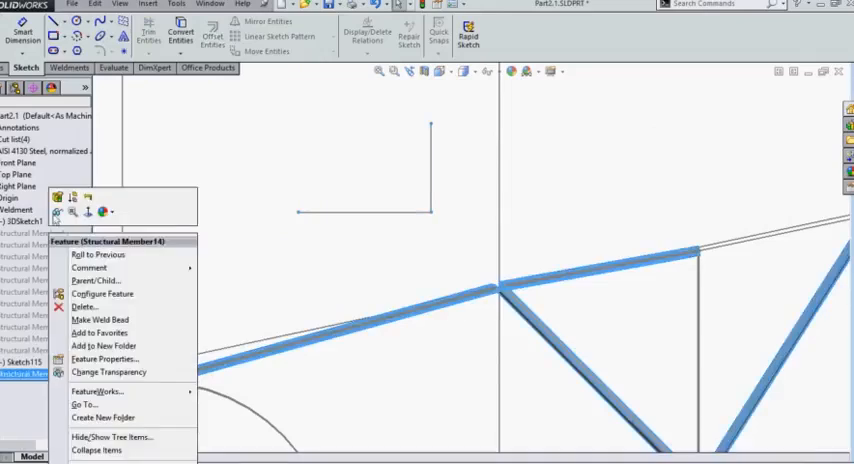
{"action": "left_click", "coordinate": [101, 294]}
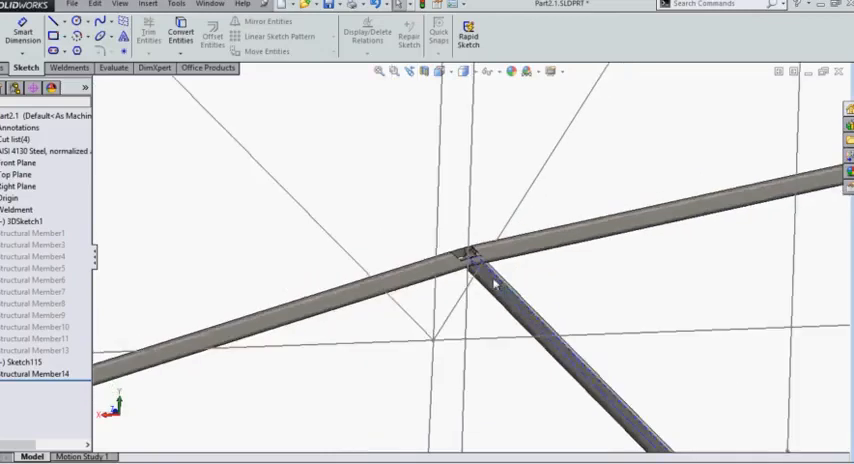
- Right-click Structural Member14 to reach Edit Feature
{"action": "right_click", "coordinate": [20, 373]}
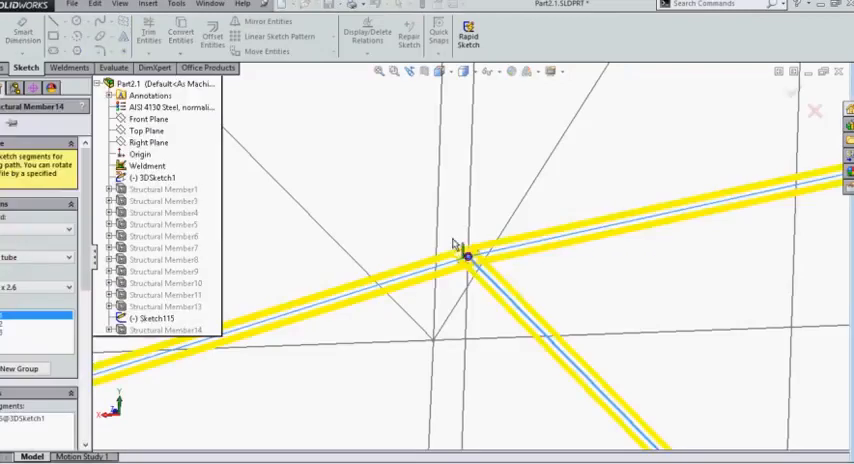
{"action": "mouse_move", "coordinate": [500, 265]}
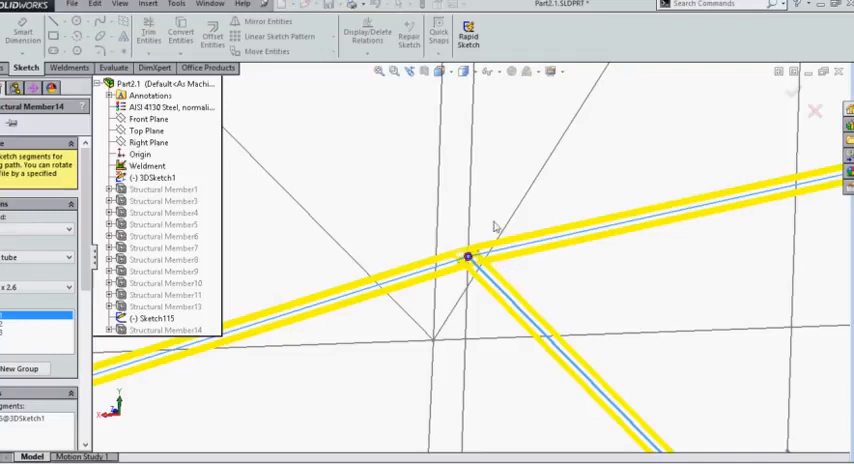
{"action": "mouse_move", "coordinate": [456, 251]}
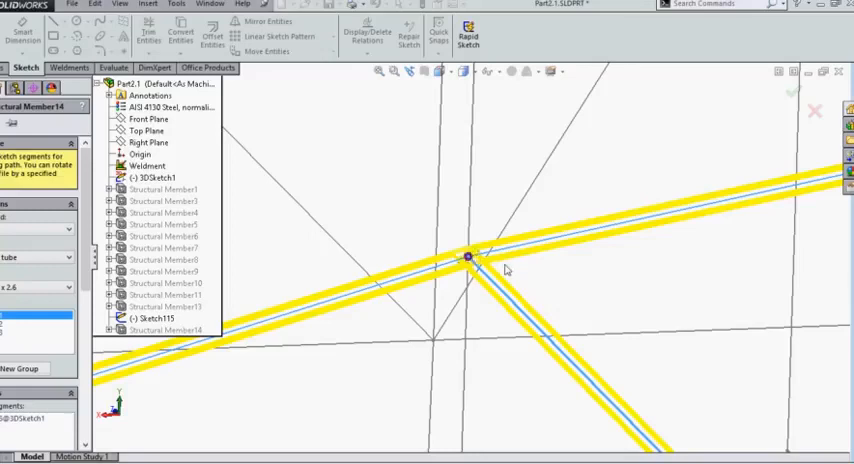
{"action": "mouse_move", "coordinate": [506, 260]}
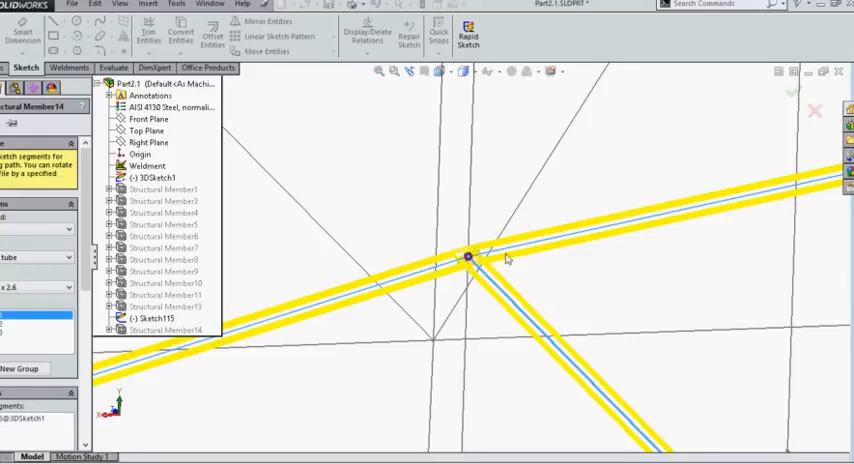
{"action": "mouse_move", "coordinate": [575, 243]}
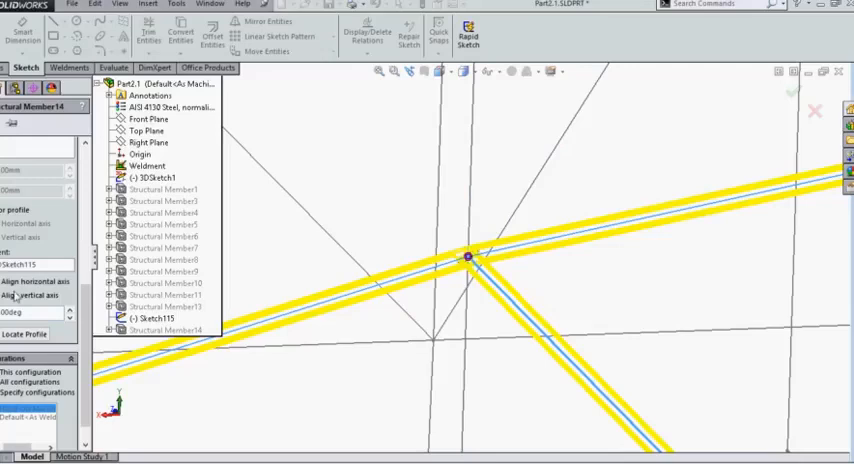
{"action": "mouse_move", "coordinate": [30, 295]}
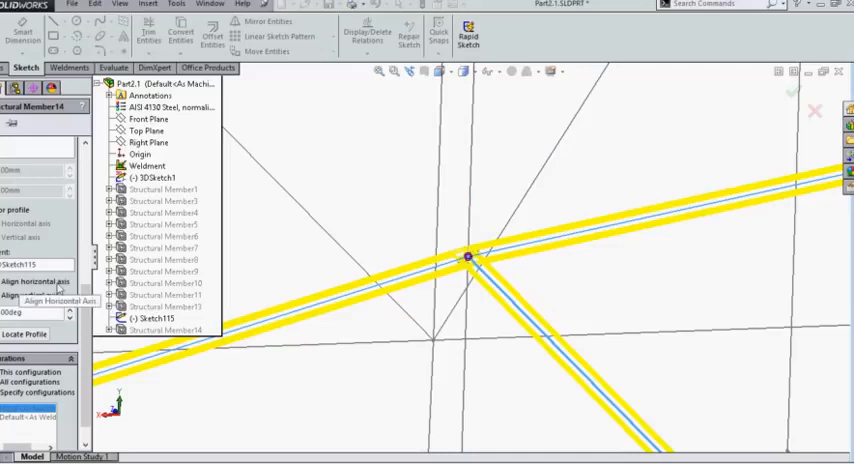
- Align the tube profile's horizontal axis with Sketch115
{"action": "left_click", "coordinate": [35, 295]}
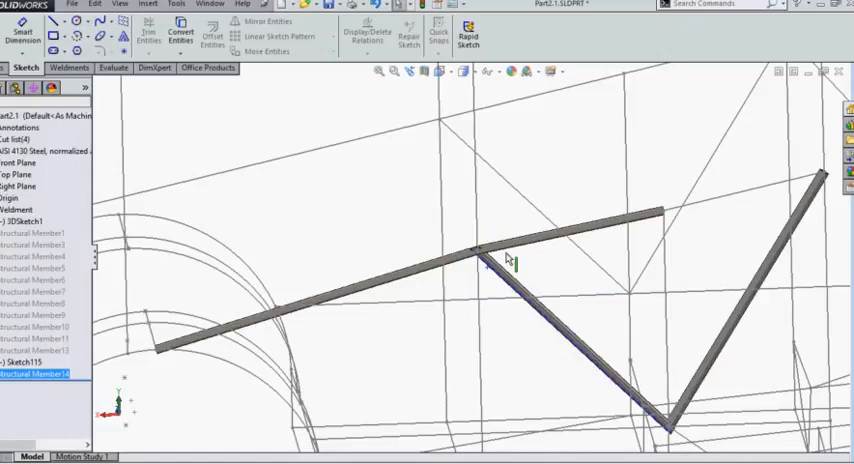
{"action": "mouse_move", "coordinate": [521, 272]}
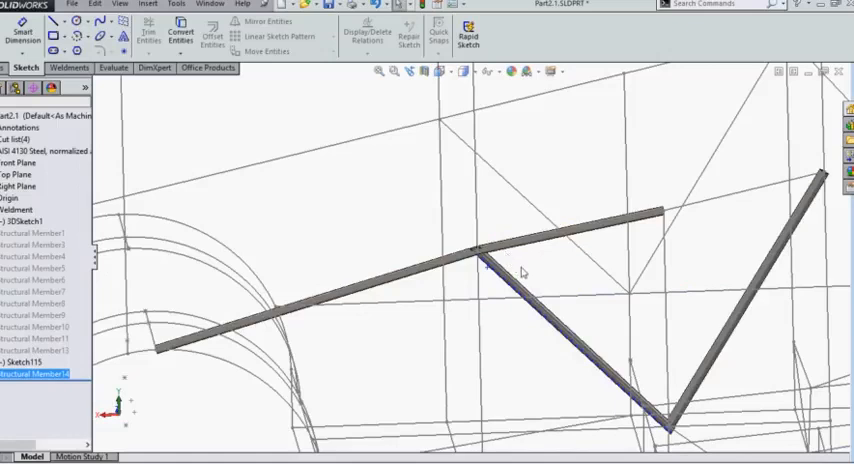